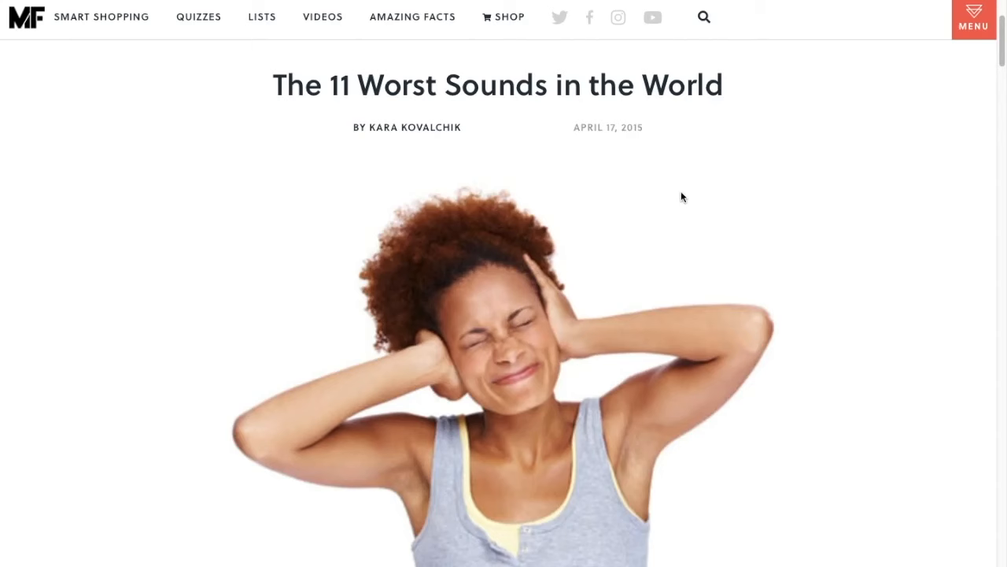
Scroll the '11 Worst Sounds in the World' article down to item 4, Train Scraping on Tracks.
{"action": "scroll", "scroll_direction": "down", "scroll_amount": 3}
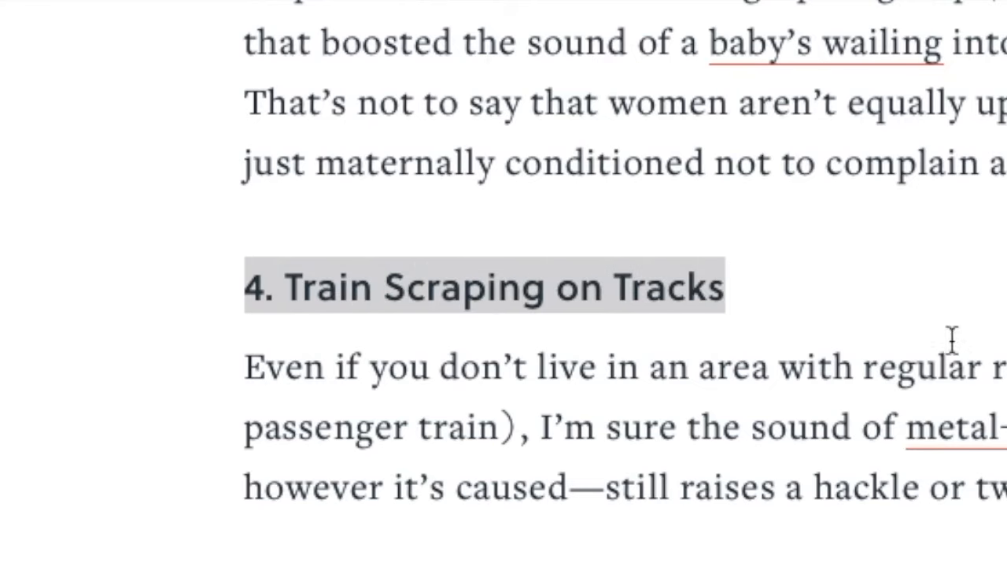
Scroll further down the article past item 5, A Squeaky Wheel that Needs Some Grease.
{"action": "scroll", "scroll_direction": "down", "scroll_amount": 3}
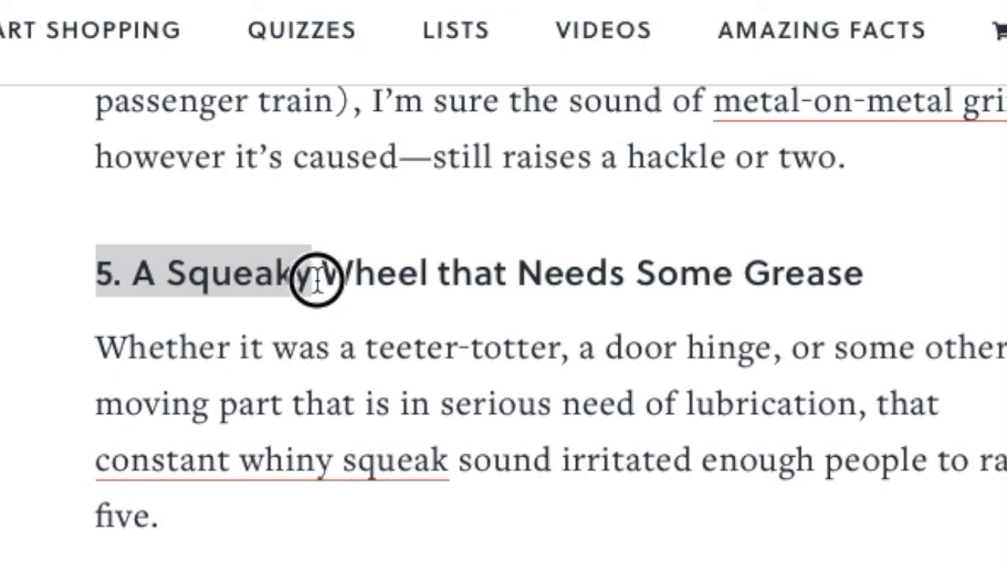
{"action": "scroll", "scroll_direction": "down", "scroll_amount": 3}
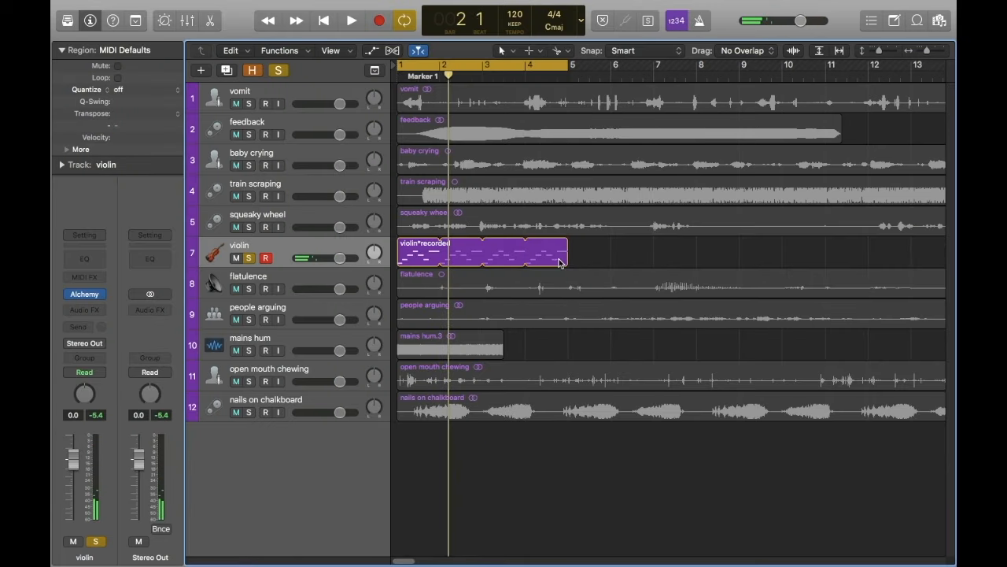
{"action": "left_click", "coordinate": [366, 18]}
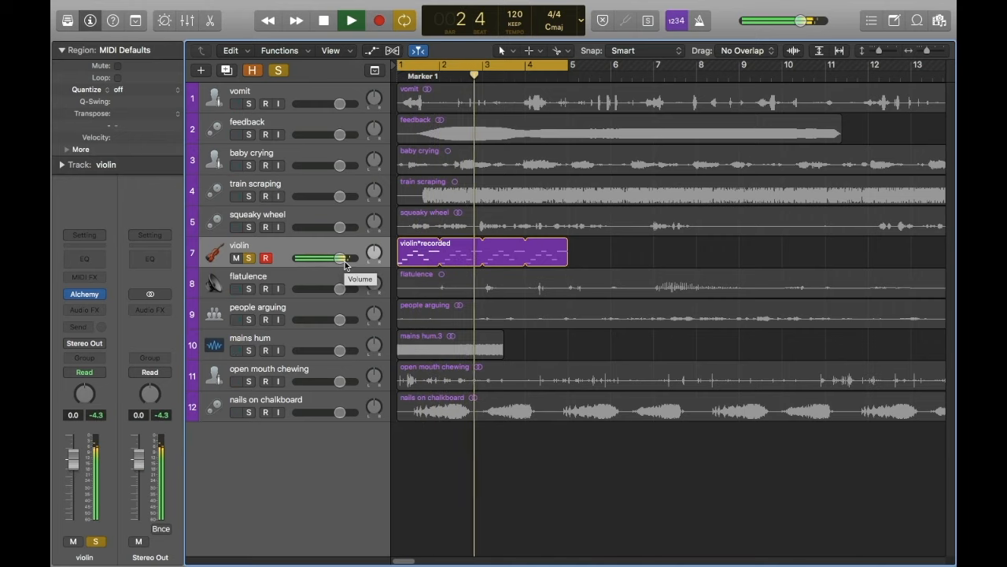
{"action": "left_click", "coordinate": [362, 16]}
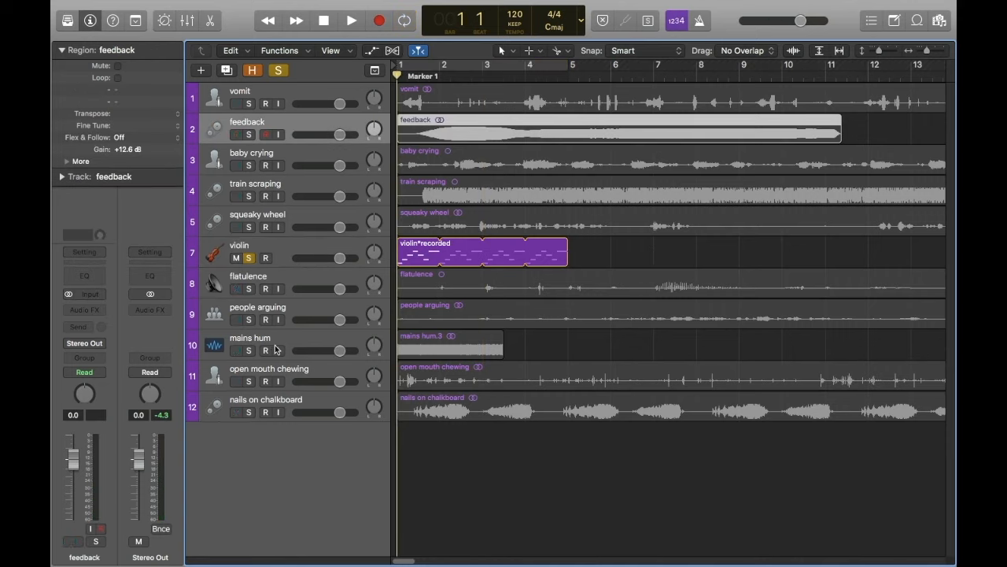
Select the mains hum track and pull its volume fader down.
{"action": "left_click", "coordinate": [257, 350]}
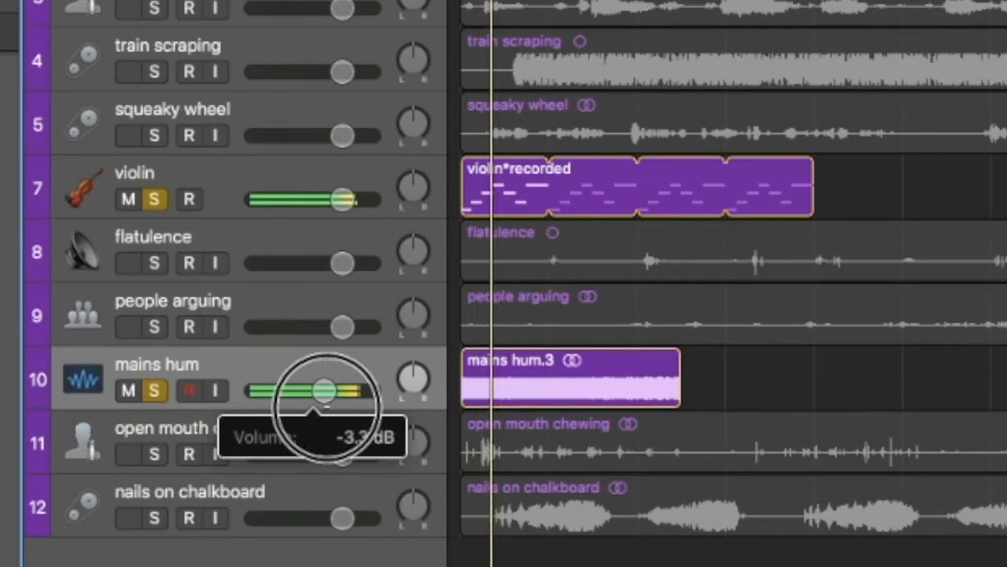
{"action": "left_click_drag", "start_coordinate": [319, 389], "coordinate": [315, 390]}
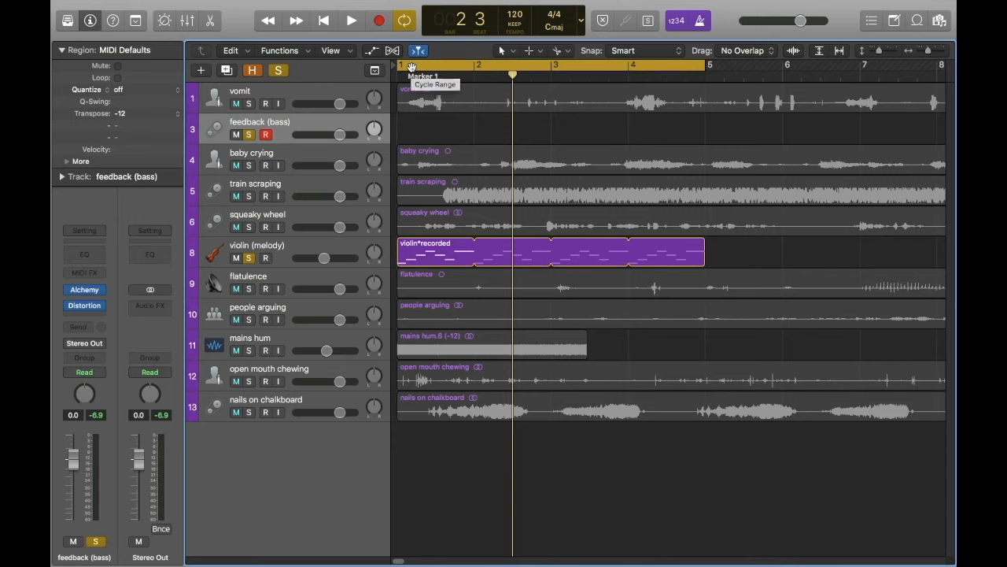
{"action": "left_click", "coordinate": [344, 21]}
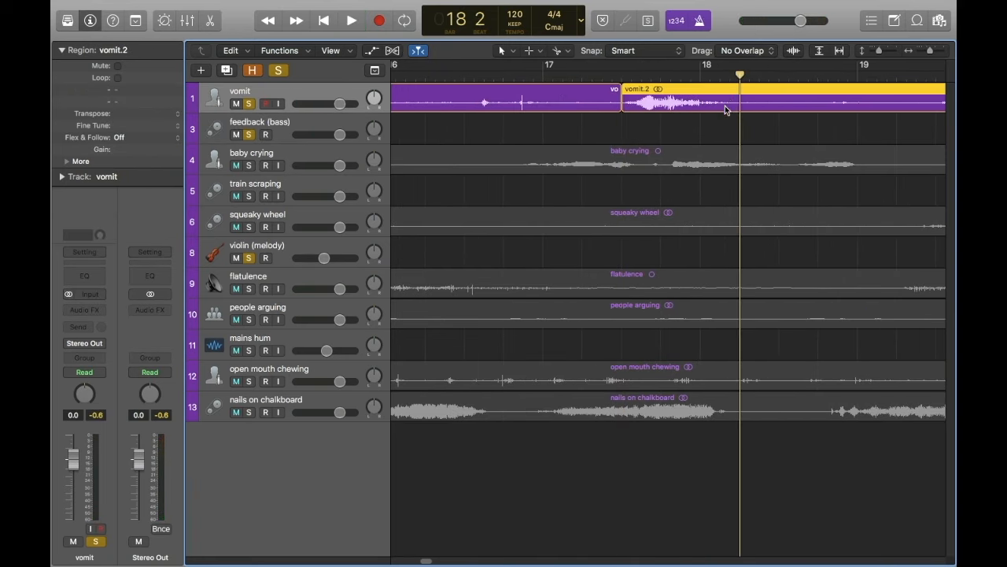
Trim the vomit region to a short snippet at bar 1 and play it back.
{"action": "left_click", "coordinate": [726, 110]}
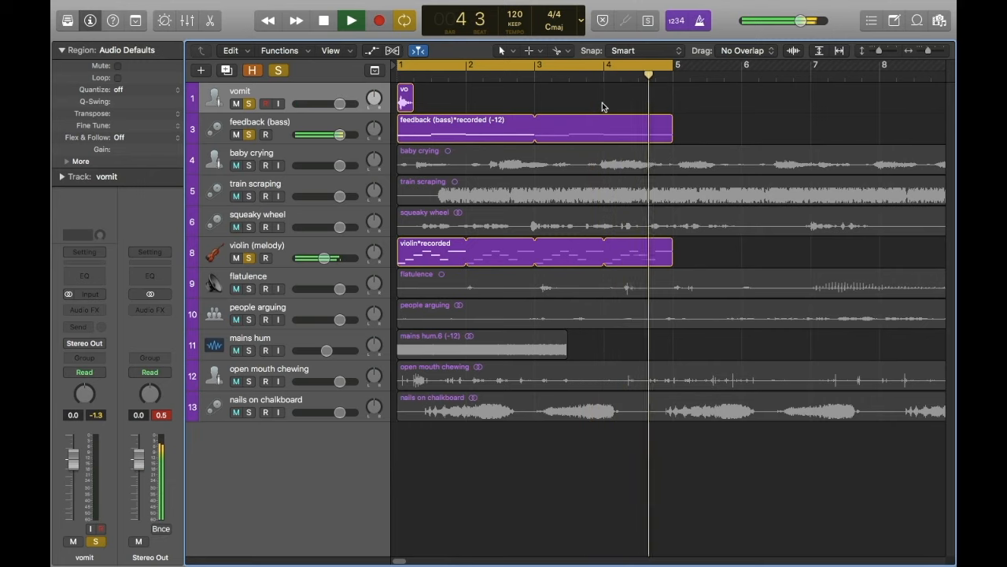
Stop playback and select the flatulence region.
{"action": "left_click", "coordinate": [339, 19]}
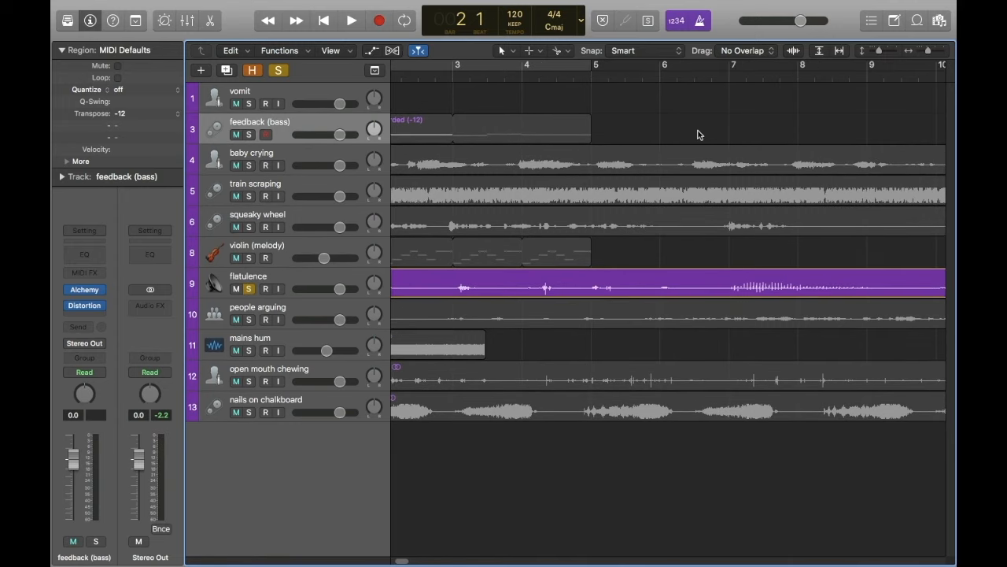
Load a Distortion plug-in into an Audio FX slot on the flatulence channel strip.
{"action": "left_click", "coordinate": [346, 20]}
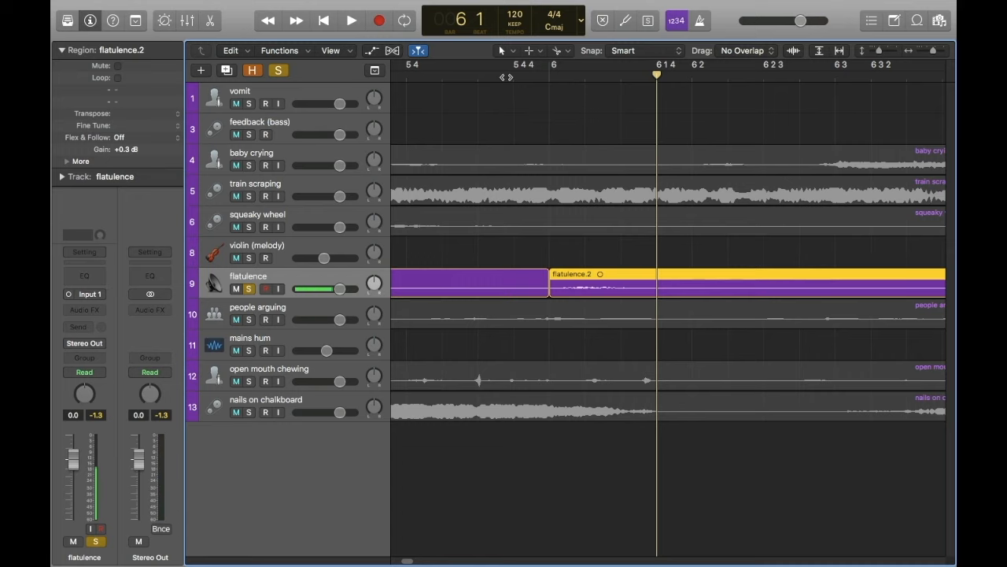
{"action": "left_click", "coordinate": [655, 283]}
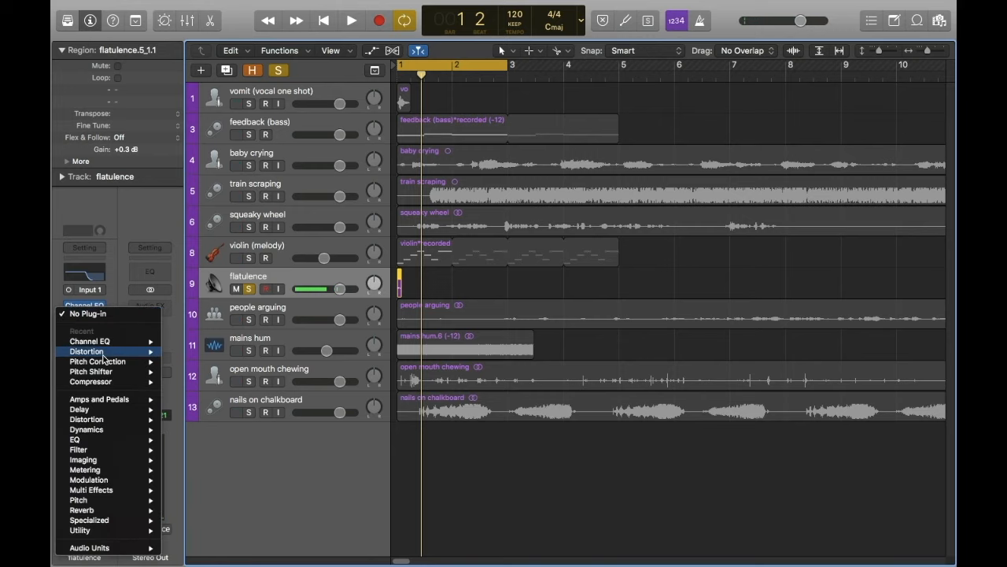
{"action": "left_click", "coordinate": [85, 351]}
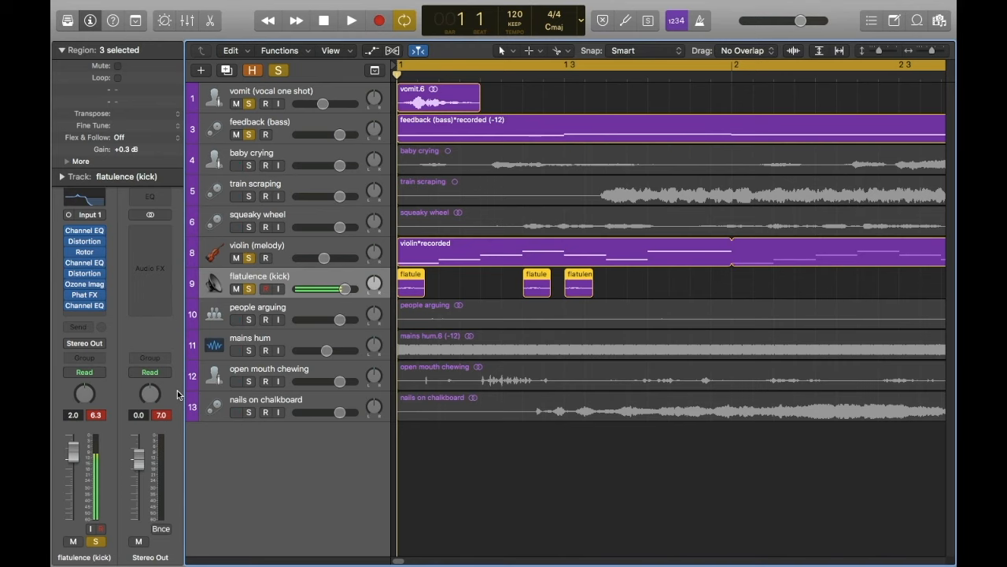
Rename the track 'flatulence (kick)' and place three short hits near bar 1.
{"action": "left_click", "coordinate": [368, 21]}
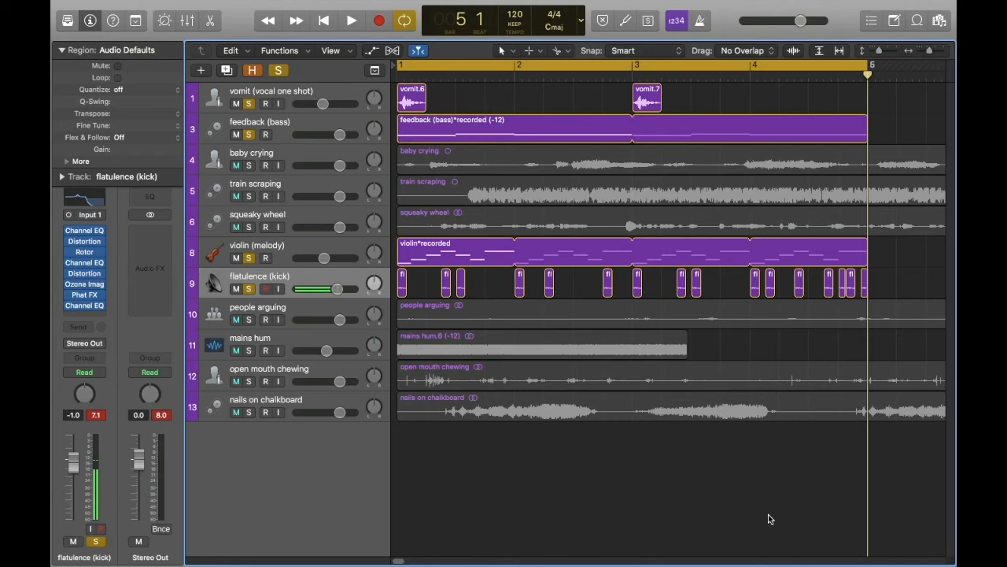
Cycle bars 1–5 and fill them with kick, vomit, feedback and violin regions.
{"action": "left_click", "coordinate": [365, 19]}
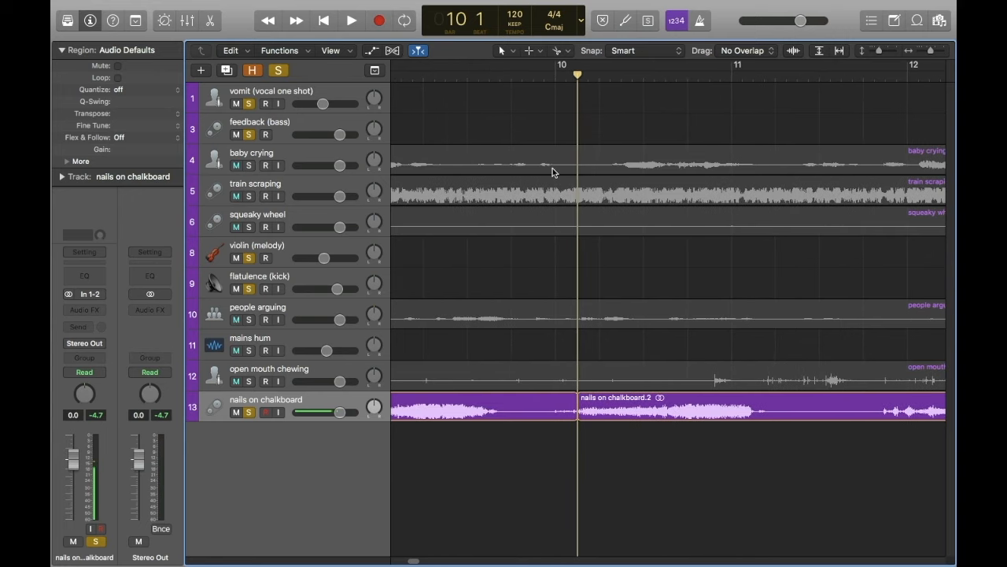
{"action": "mouse_move", "coordinate": [561, 189]}
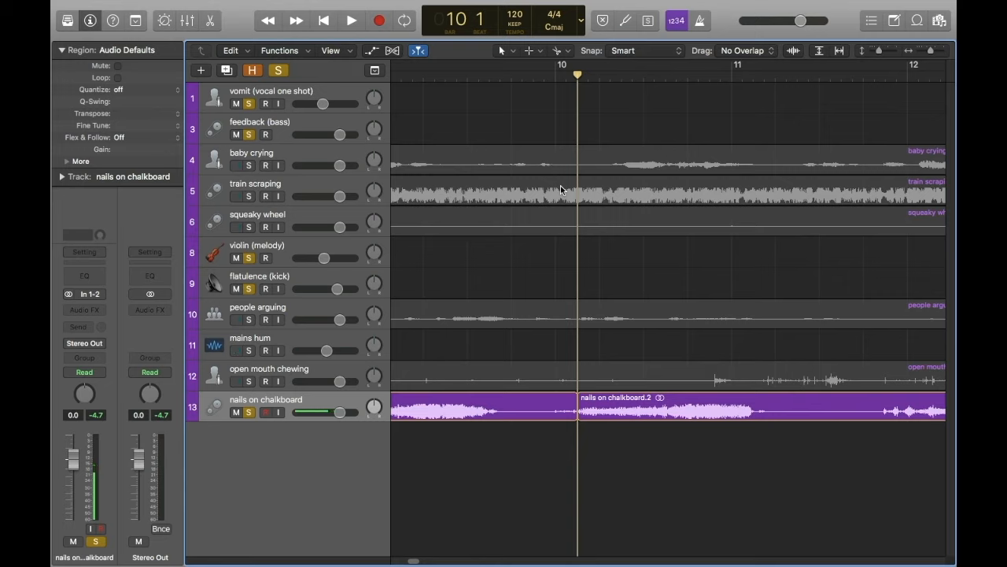
{"action": "mouse_move", "coordinate": [739, 349]}
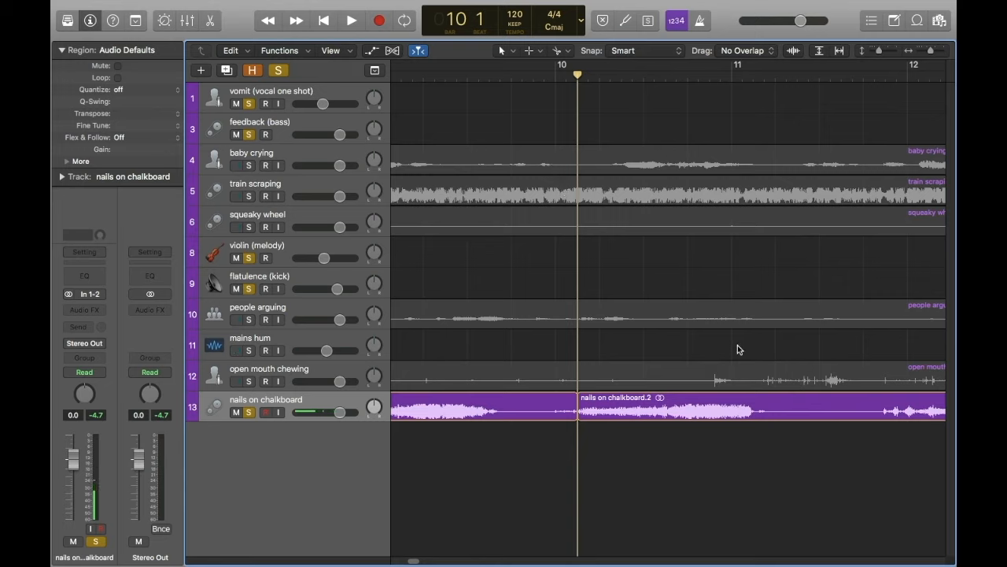
Split the nails on chalkboard region at the playhead at bar 10.
{"action": "left_click", "coordinate": [348, 18]}
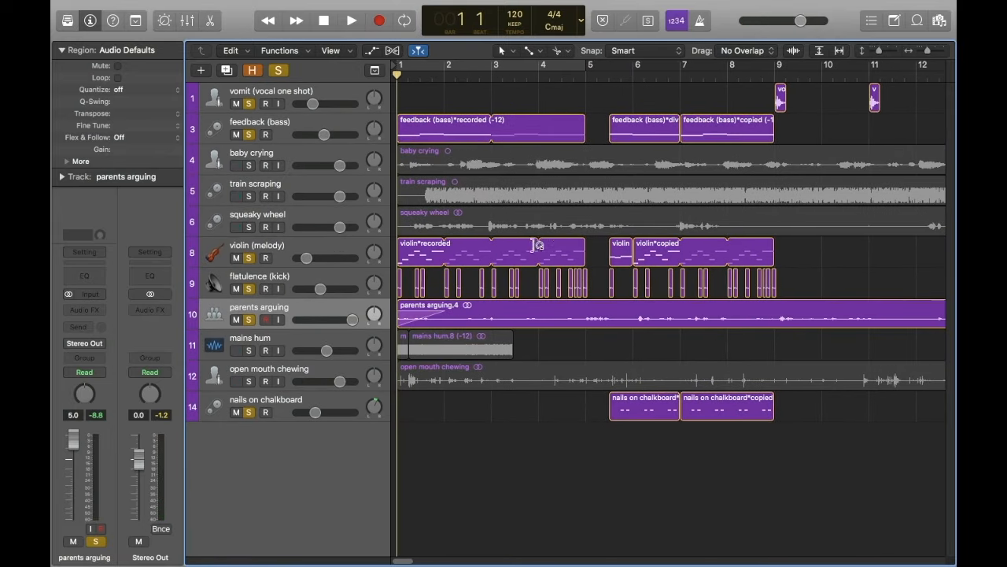
{"action": "mouse_move", "coordinate": [636, 366]}
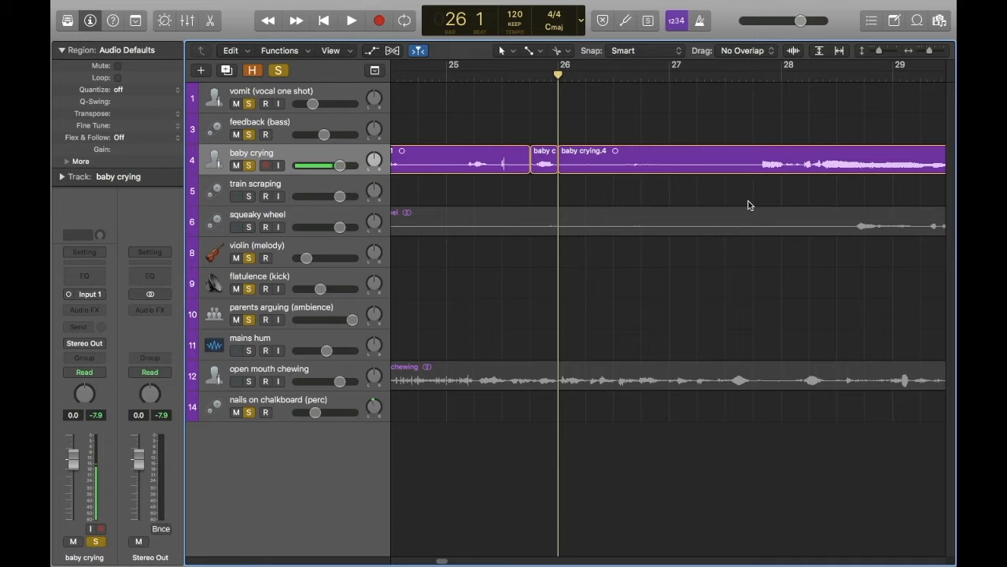
Rename tracks 'parents arguing (ambience)' and 'nails on chalkboard (perc)'; split baby crying near bar 26.
{"action": "left_click", "coordinate": [344, 21]}
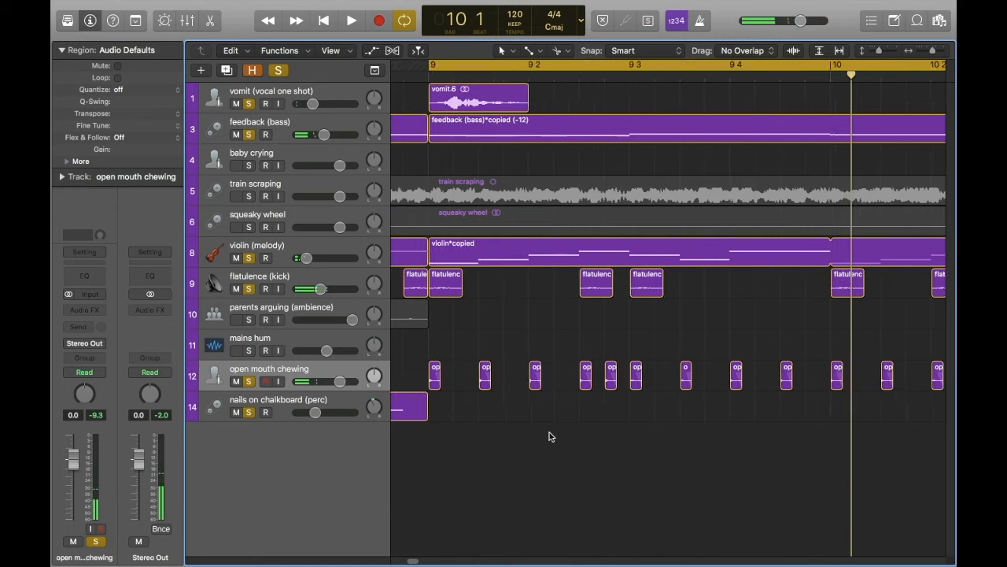
Scroll the arrangement left to bring bars 9–10 of the open mouth chewing track into view.
{"action": "scroll", "scroll_direction": "left", "scroll_amount": 3}
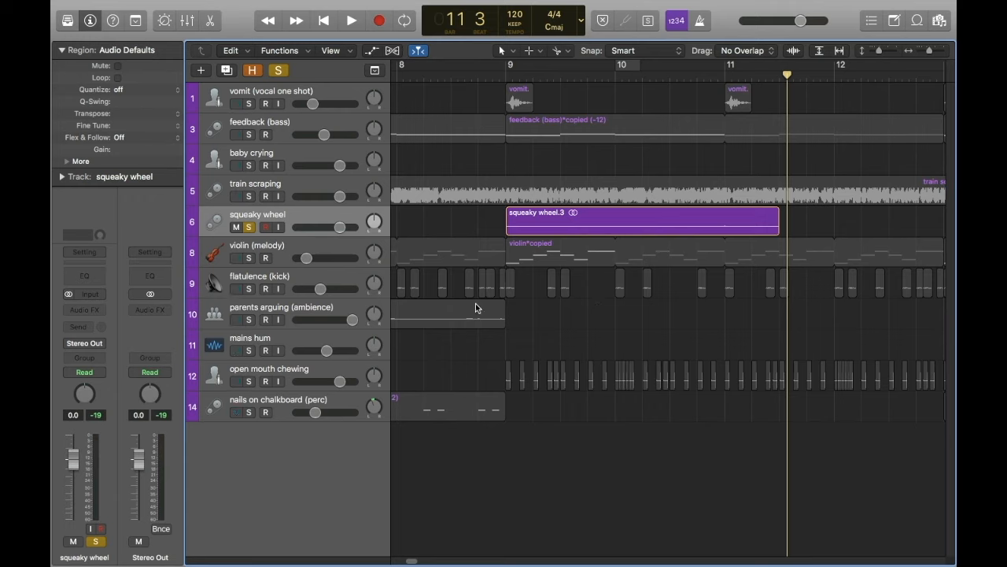
{"action": "mouse_move", "coordinate": [473, 307]}
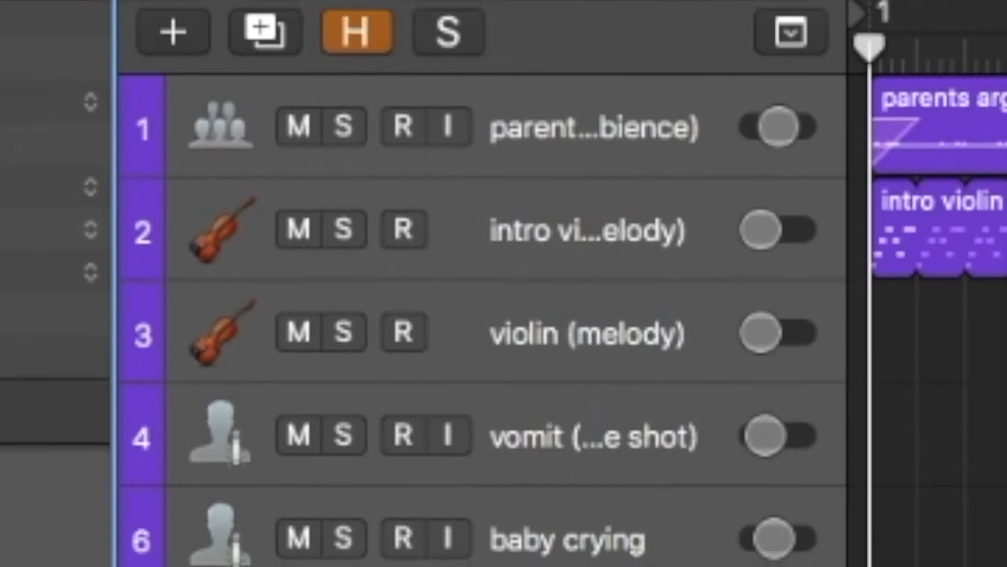
Scroll down the track list to locate the parents arguing (ambience) and violin tracks.
{"action": "scroll", "scroll_direction": "down", "scroll_amount": 3}
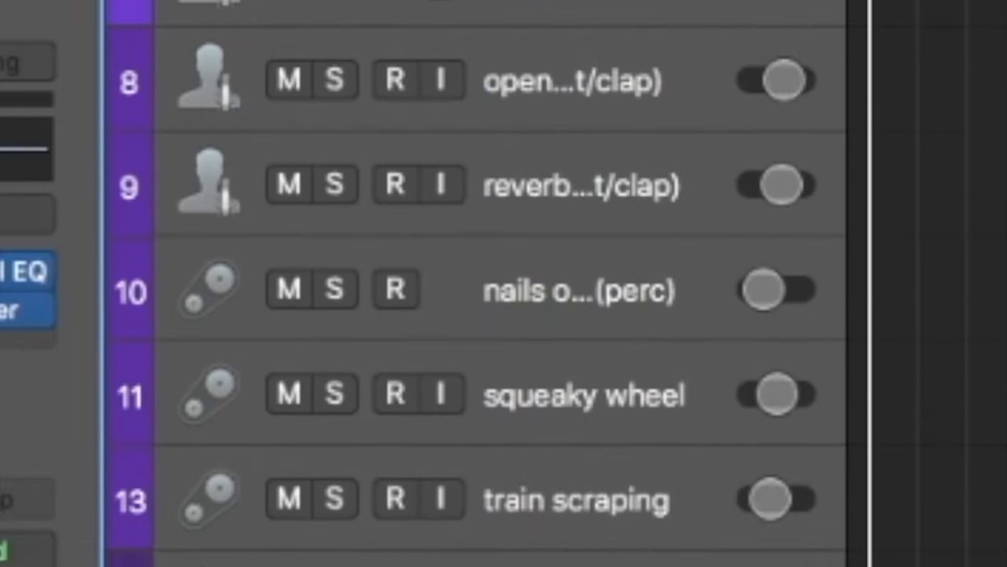